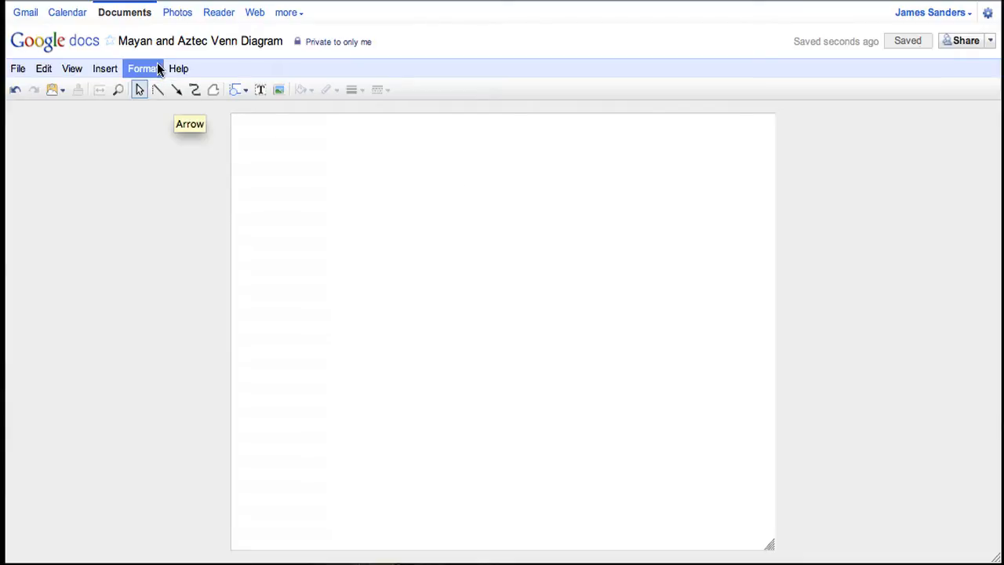
mouse_move(383, 290)
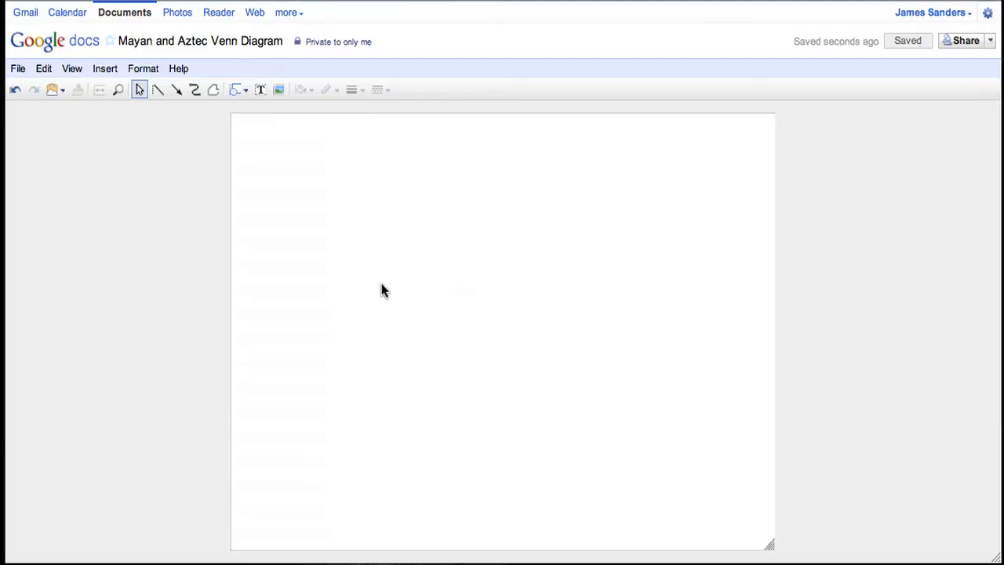
Step: Set the page background to solid yellow from the canvas Background options
right_click(384, 291)
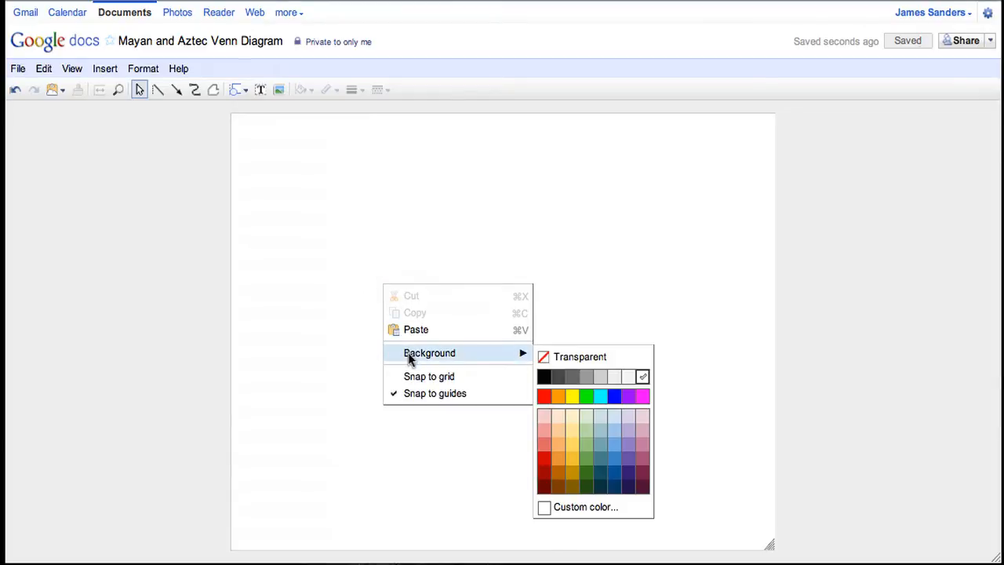
mouse_move(568, 447)
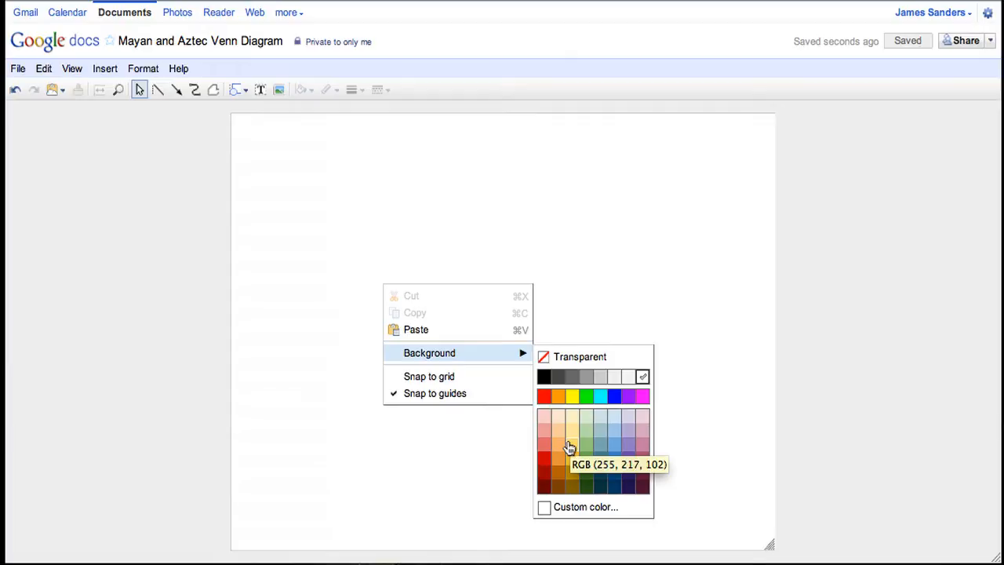
left_click(571, 447)
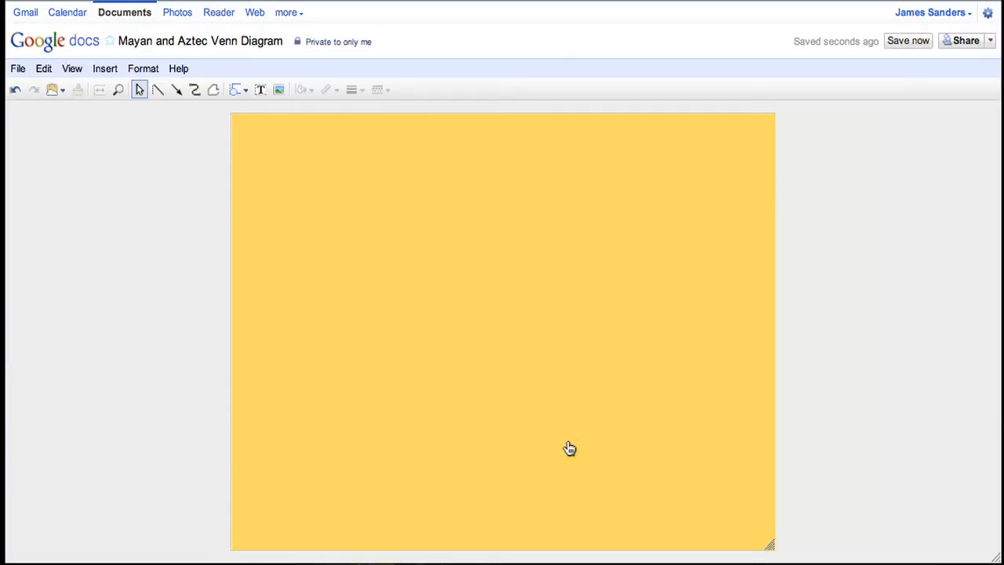
mouse_move(549, 414)
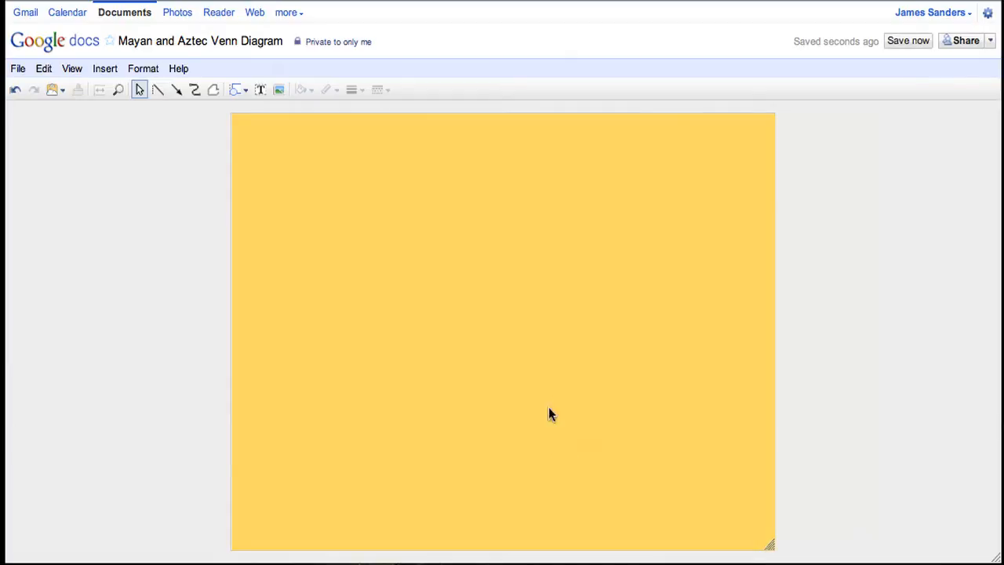
mouse_move(238, 88)
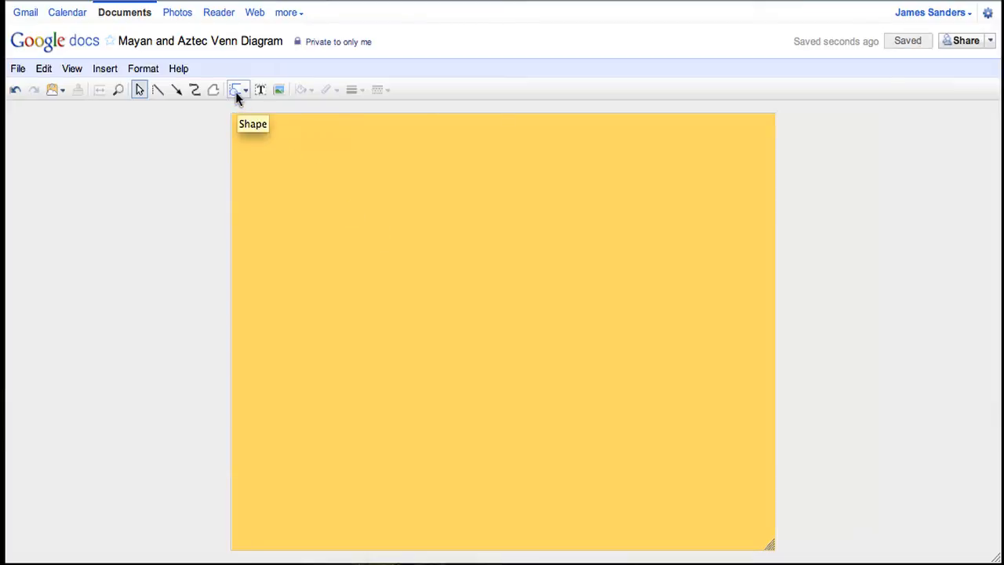
Step: Draw a large circle on the left of the page with a transparent fill
left_click(239, 90)
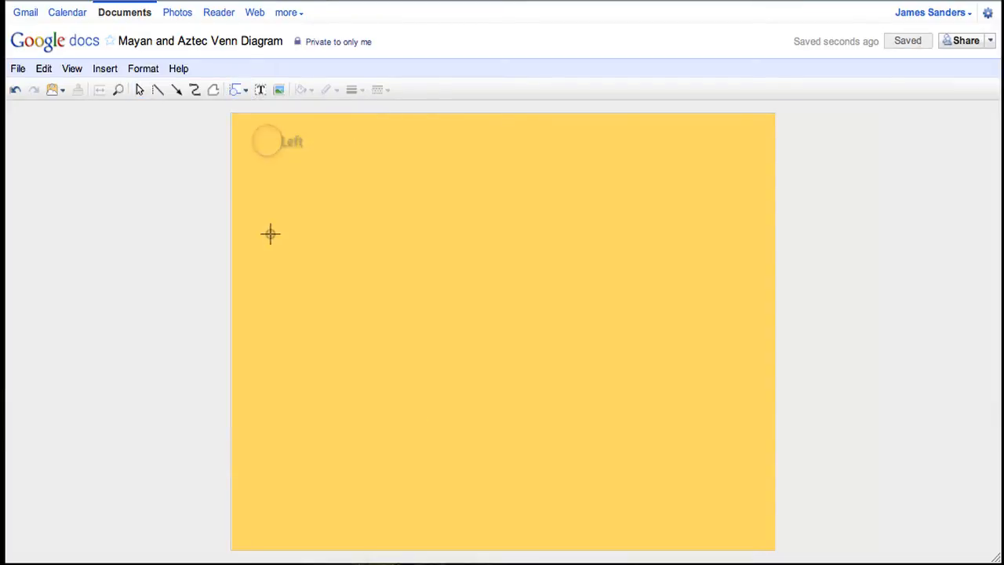
left_click_drag(269, 233, 514, 522)
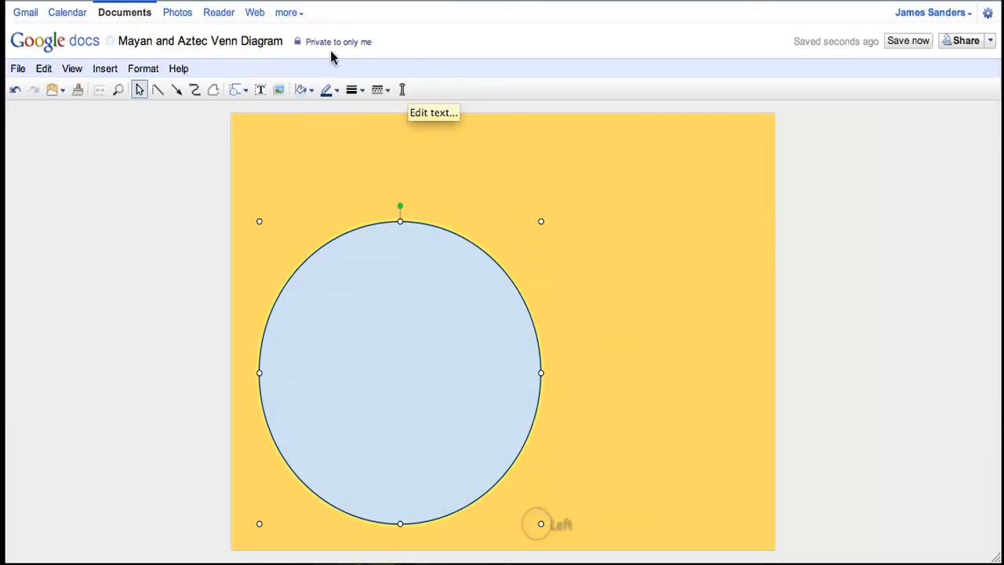
left_click(301, 90)
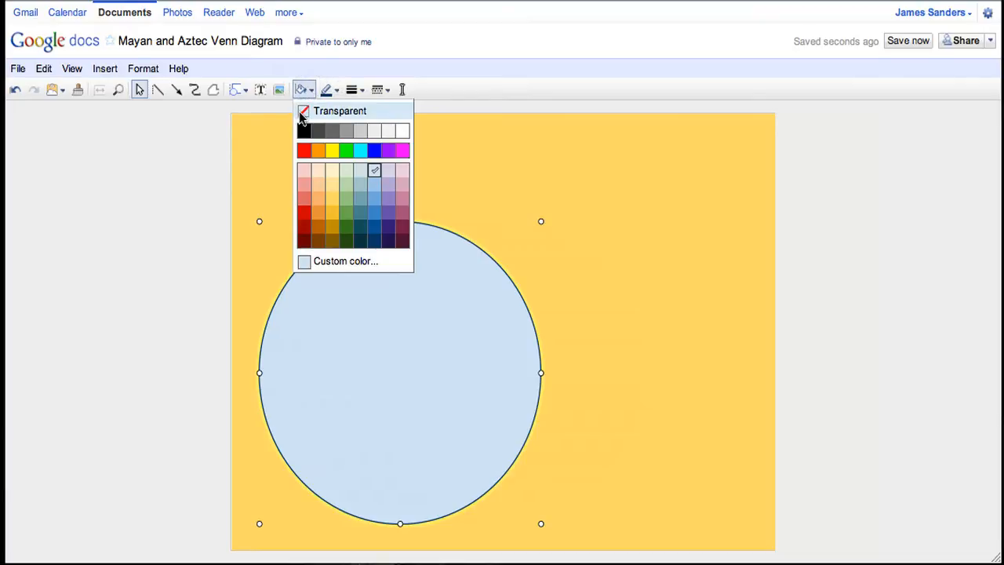
left_click(304, 110)
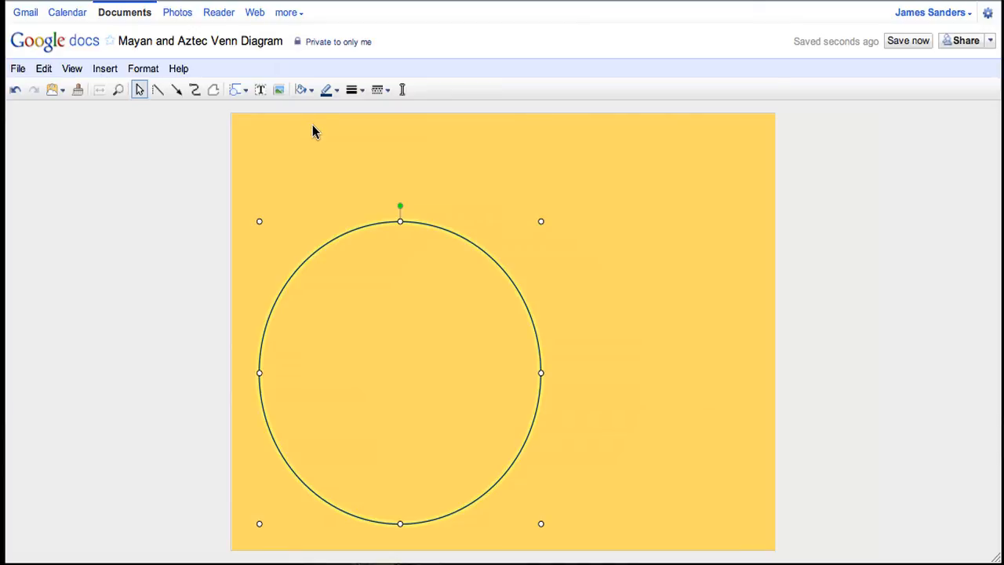
Step: Make a second unfilled circle and overlap it to the right as a Venn pair
left_click_drag(400, 373, 408, 382)
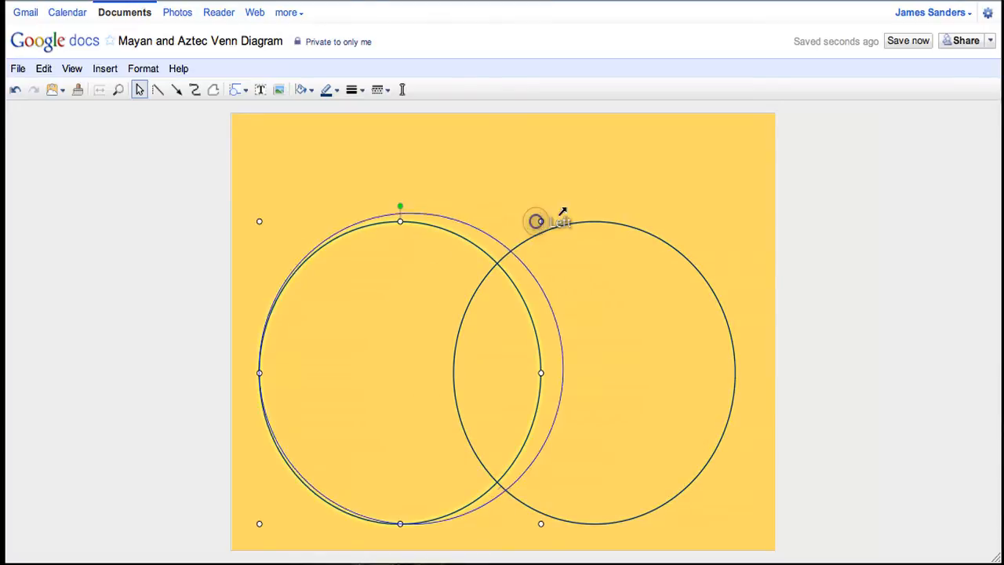
left_click_drag(537, 219, 593, 220)
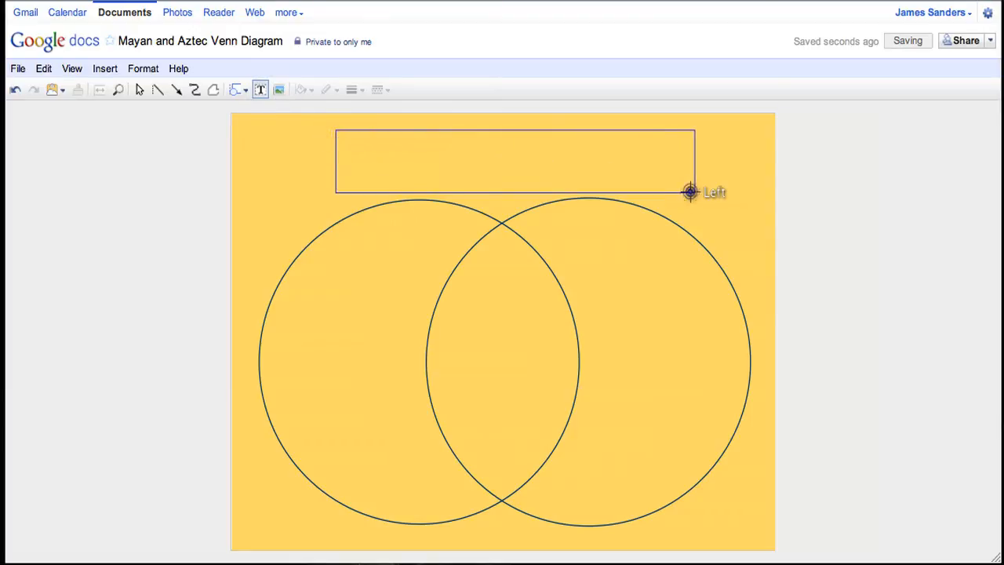
Step: Add the title 'Mayan and Aztec Venn Diagram' at the top and set it to 24pt
type("Mayan and")
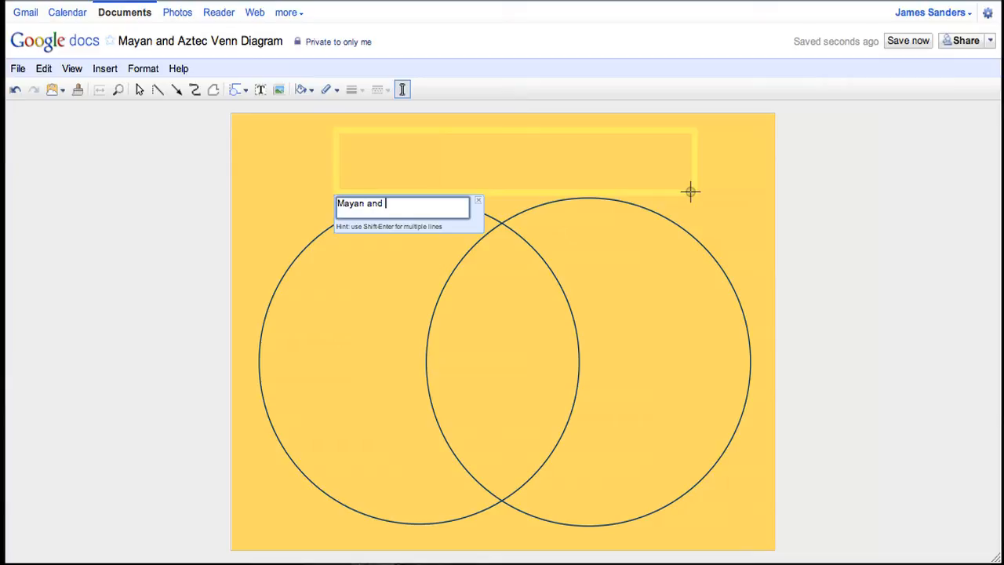
type("Aztec Venn")
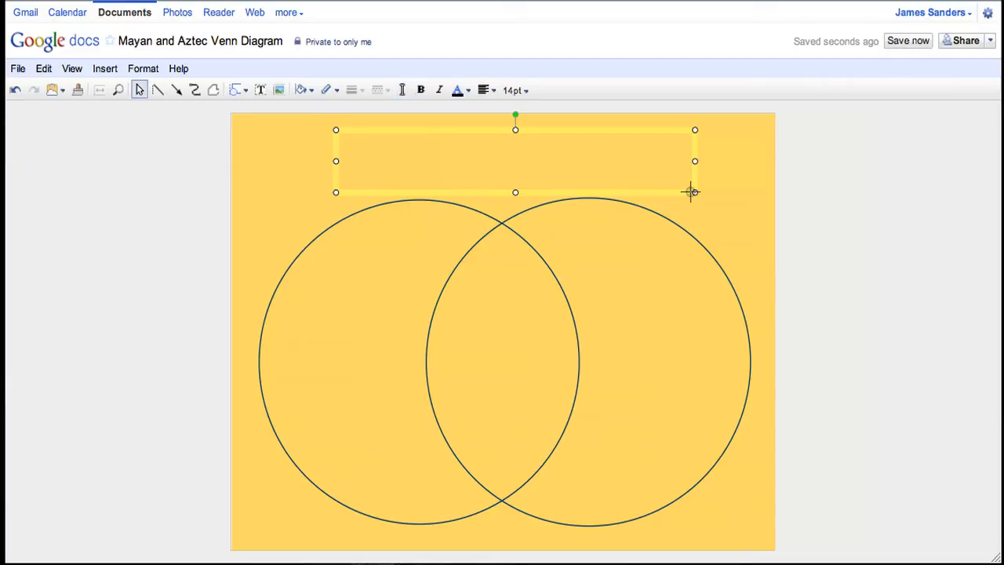
left_click(514, 89)
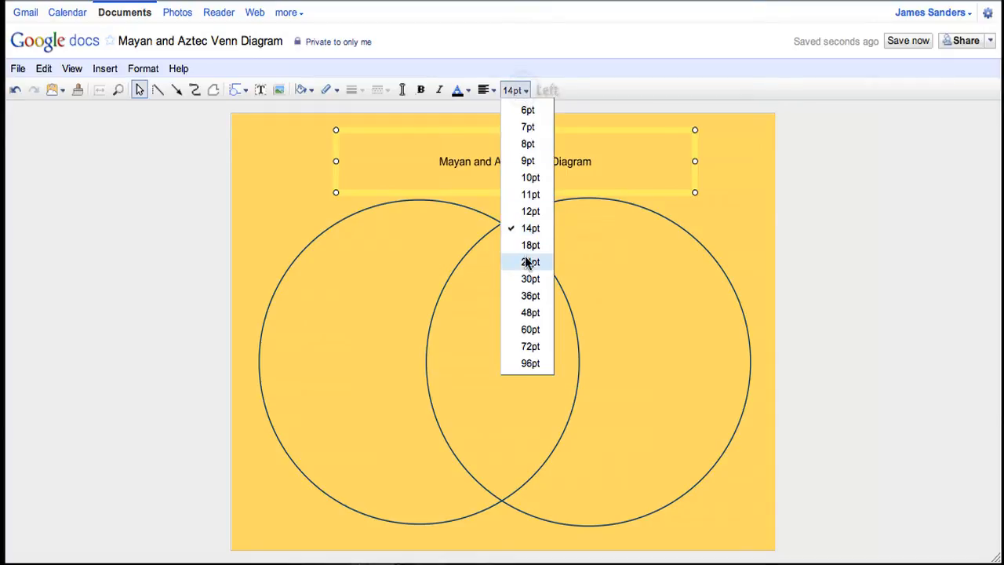
left_click(530, 260)
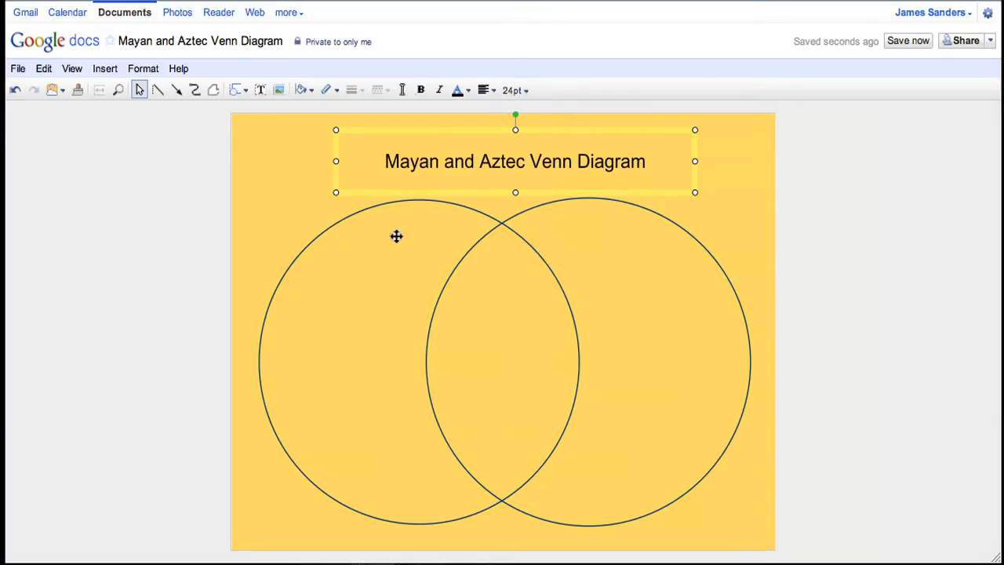
mouse_move(312, 210)
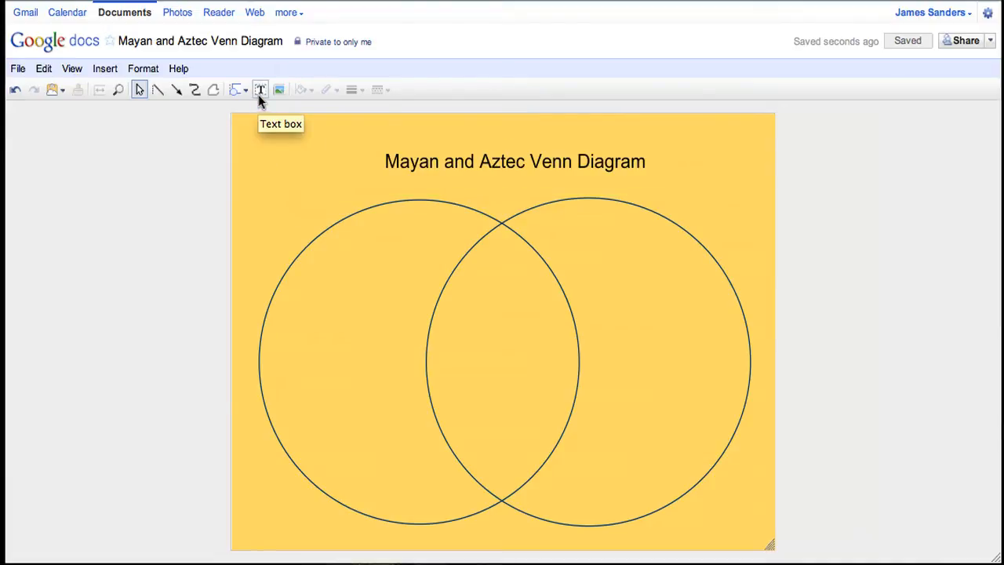
Step: Draw text areas inside the left circle, the overlap and the right circle for facts and labels
left_click(260, 89)
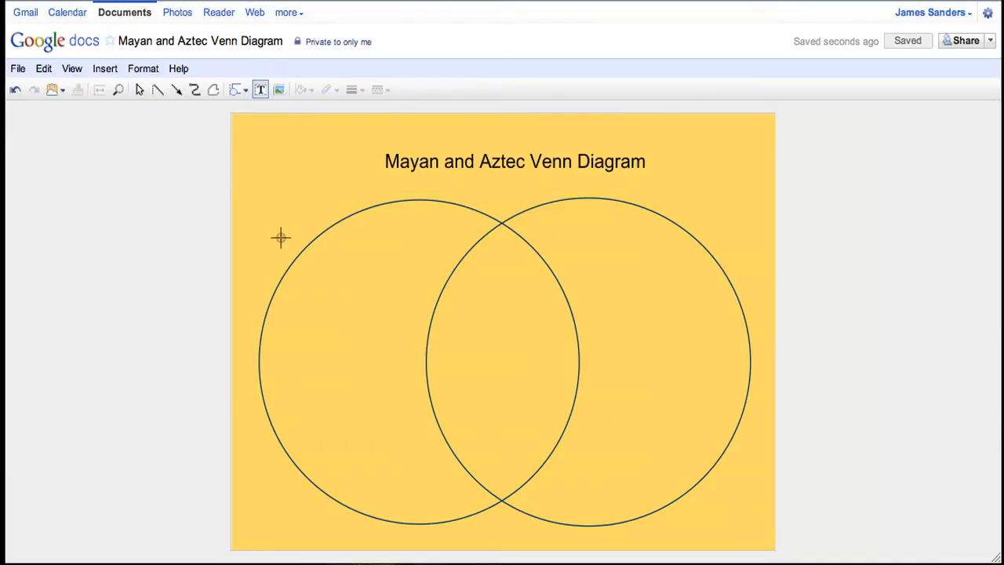
left_click_drag(281, 236, 426, 521)
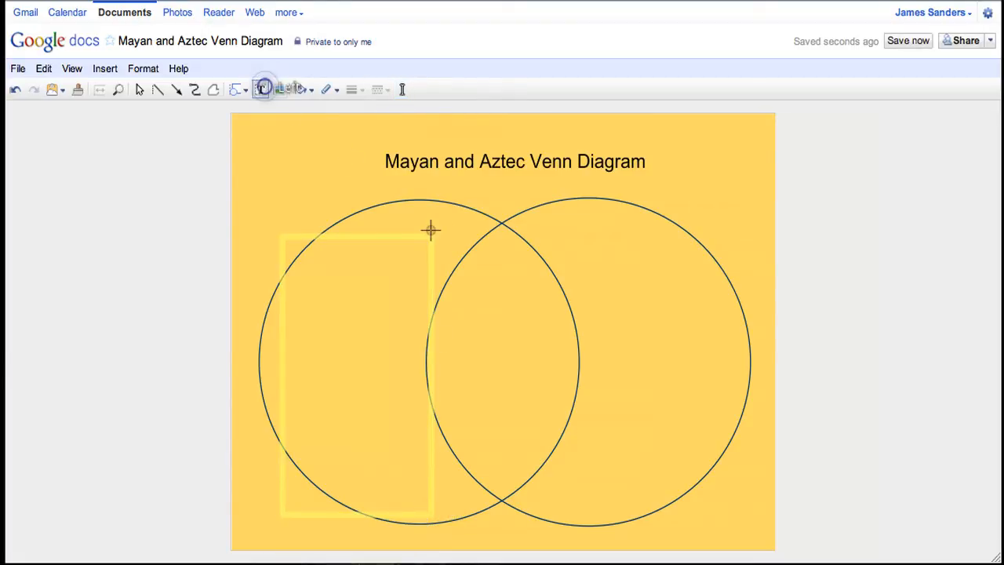
left_click_drag(430, 230, 549, 494)
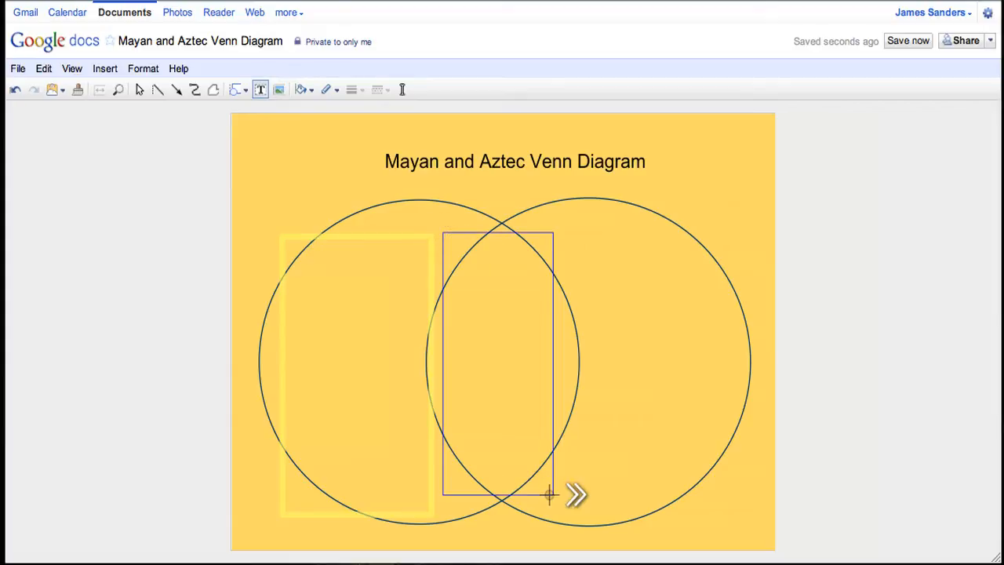
left_click_drag(549, 494, 561, 493)
type("Aztec")
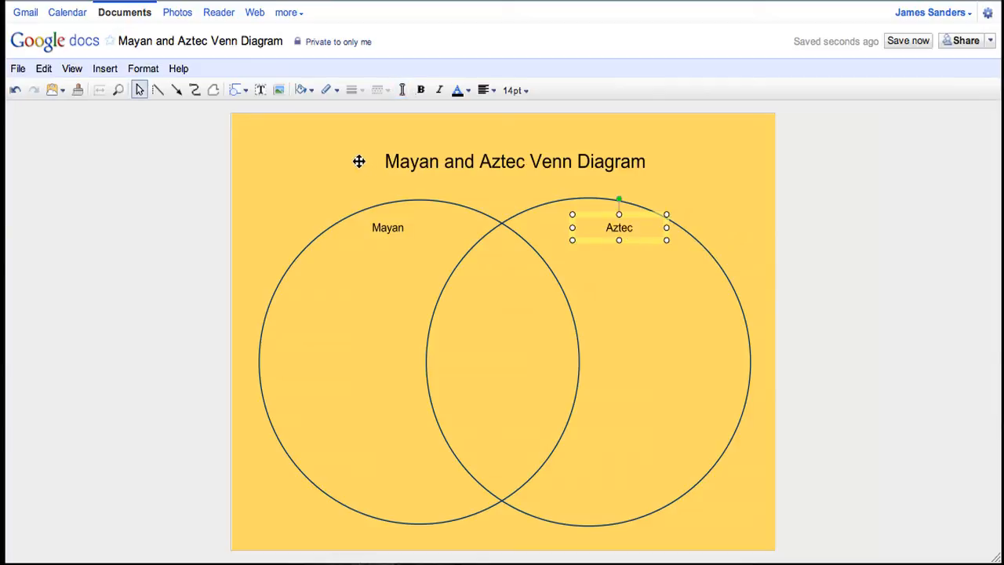
mouse_move(291, 156)
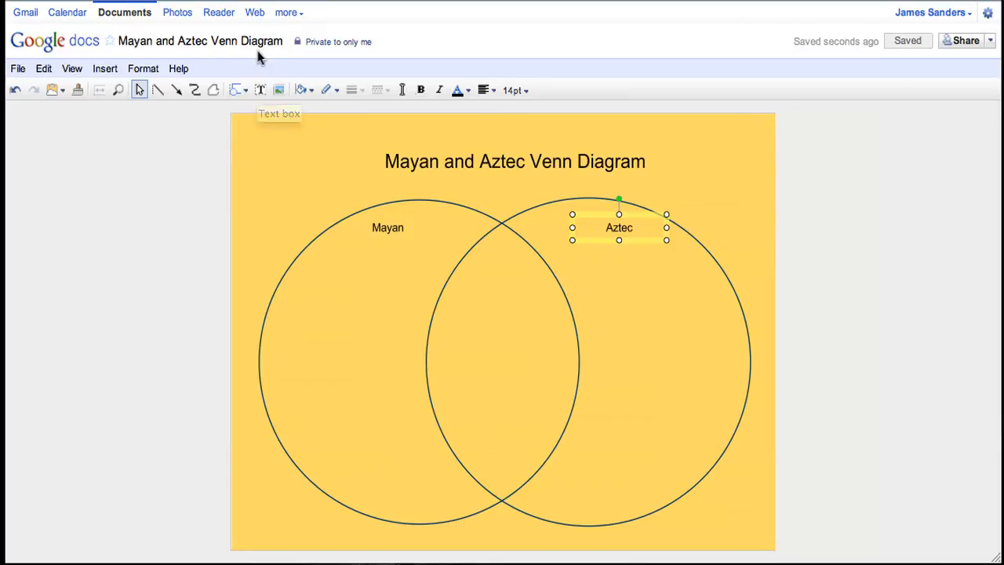
Step: Rename the drawing to 'Mayan and Aztec Venn Diagram (master)'
left_click(201, 41)
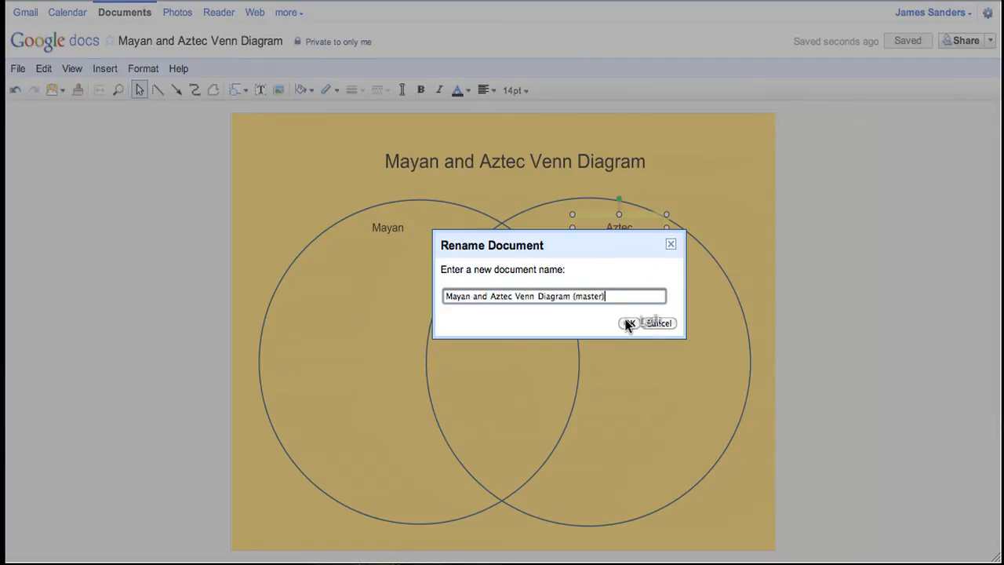
left_click(629, 323)
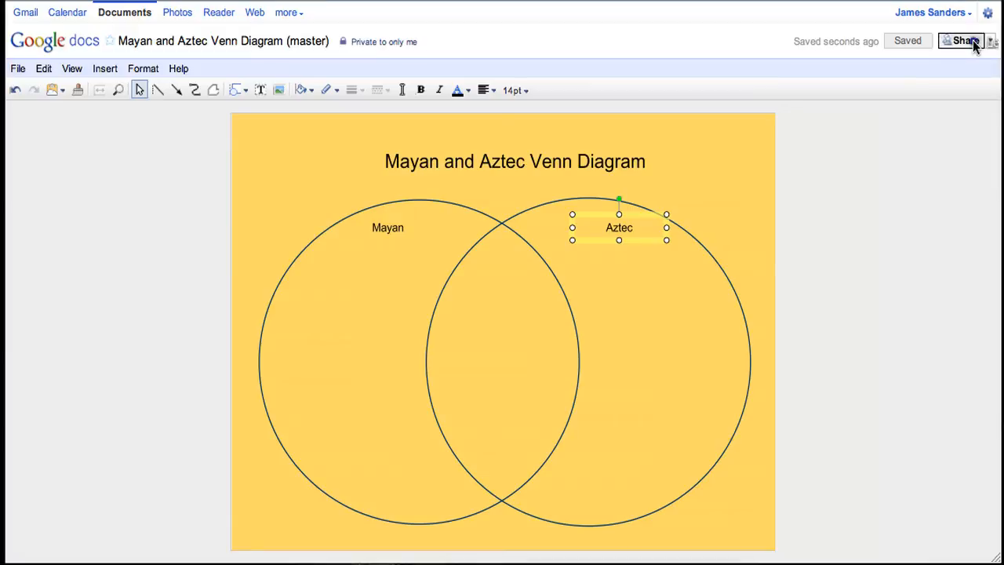
Step: Change sharing visibility so anyone with the link can view the master drawing
left_click(964, 40)
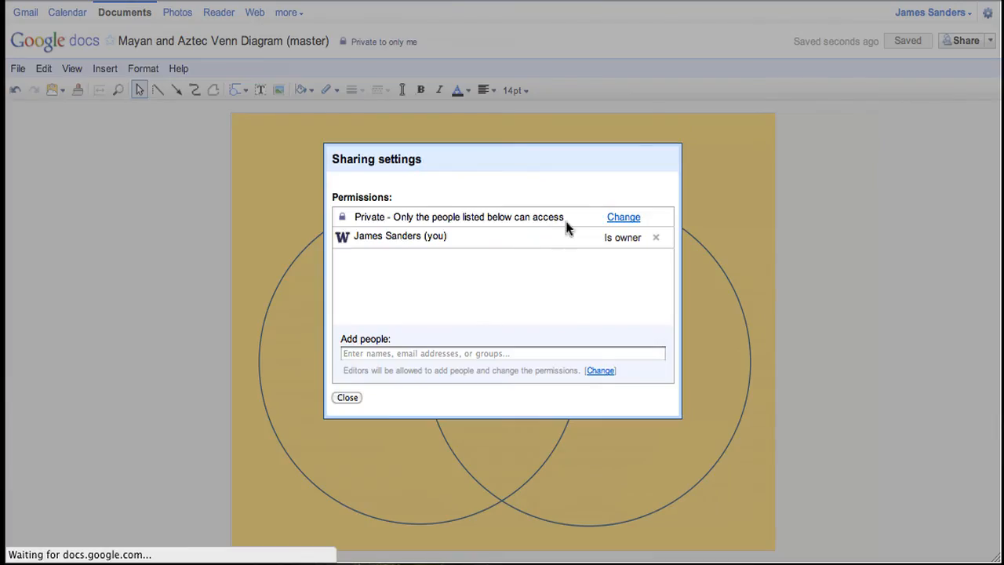
left_click(623, 216)
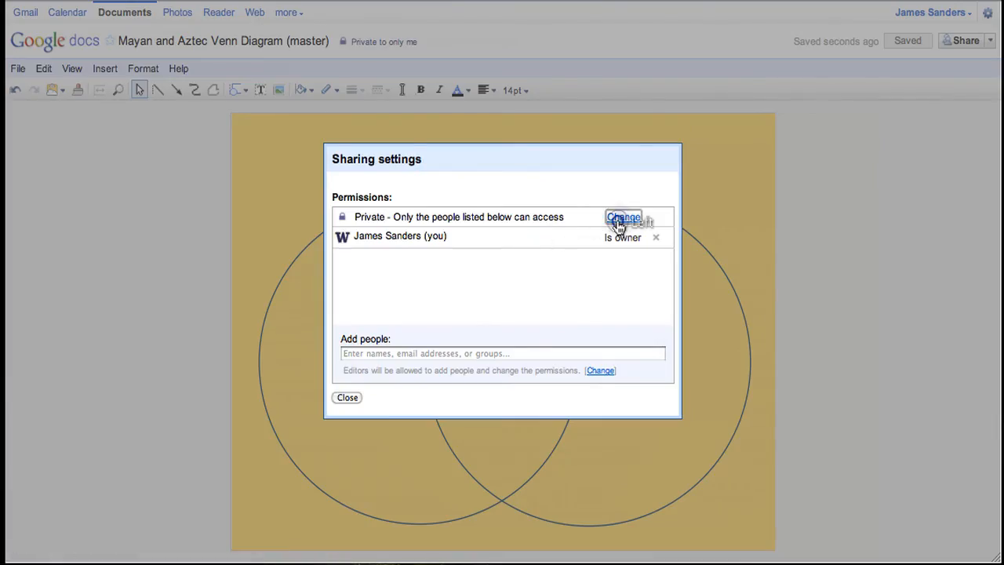
left_click(622, 216)
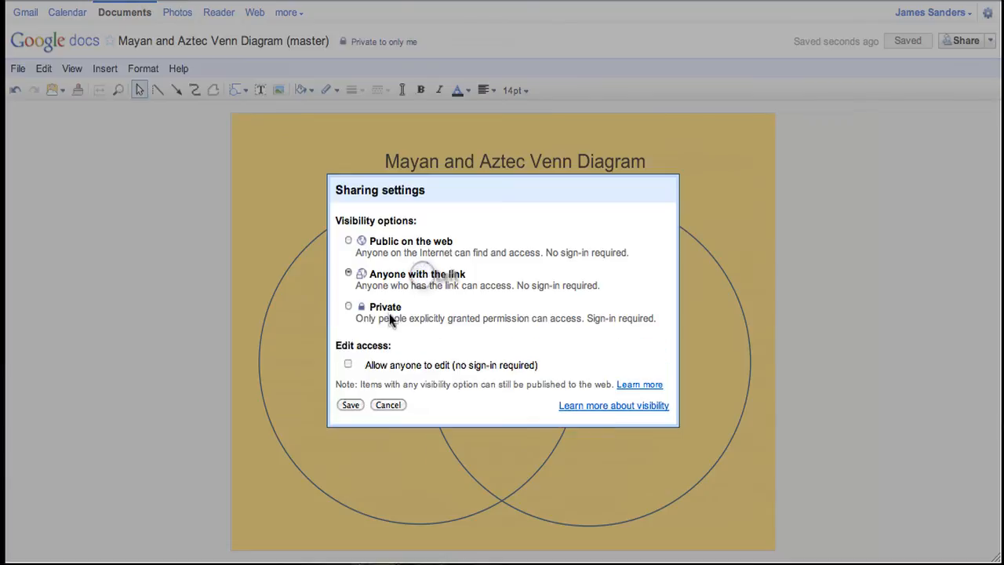
left_click(350, 405)
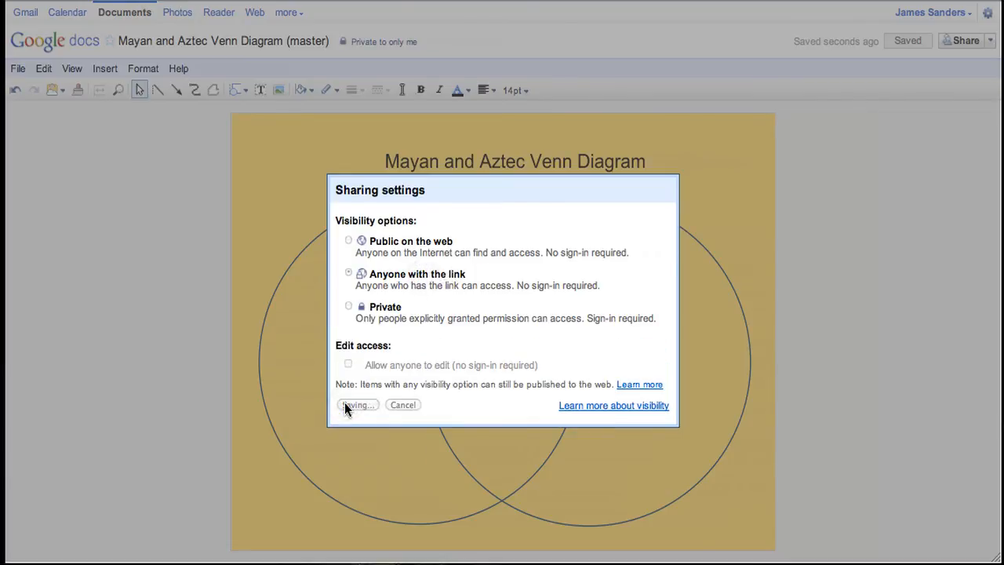
left_click(357, 405)
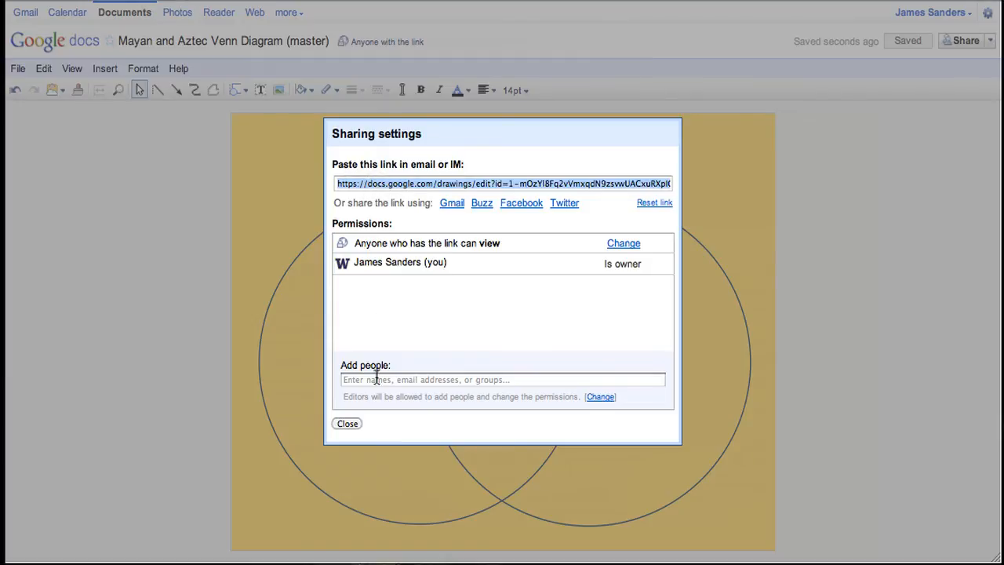
left_click(346, 423)
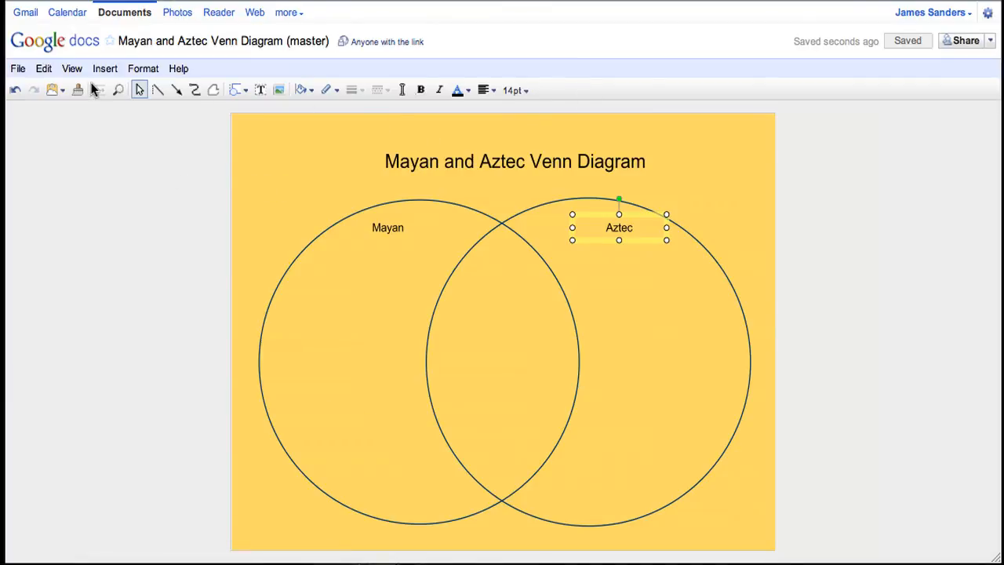
Step: Make a copy of the master drawing via File > Make a copy
left_click(18, 69)
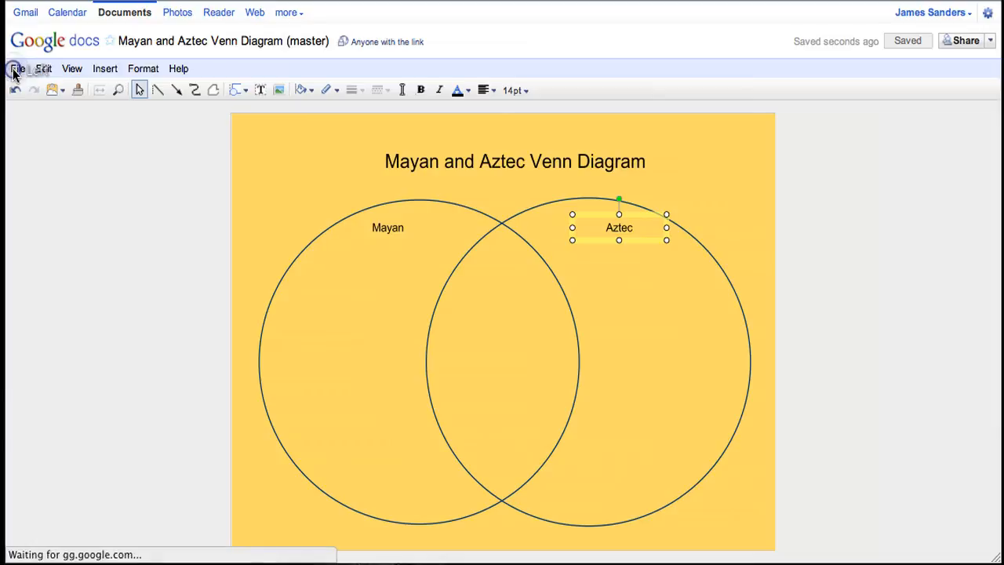
left_click(18, 69)
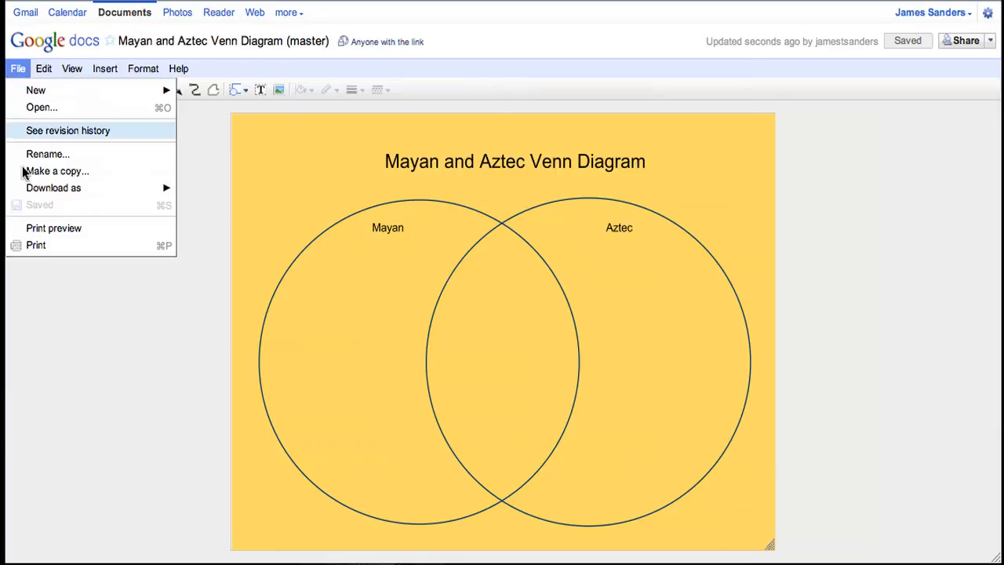
left_click(56, 170)
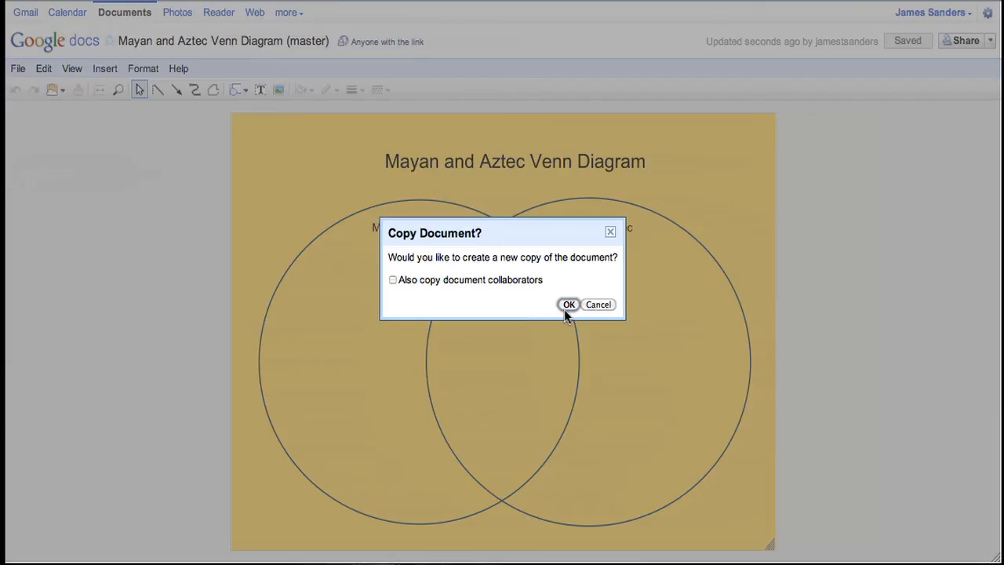
left_click(568, 304)
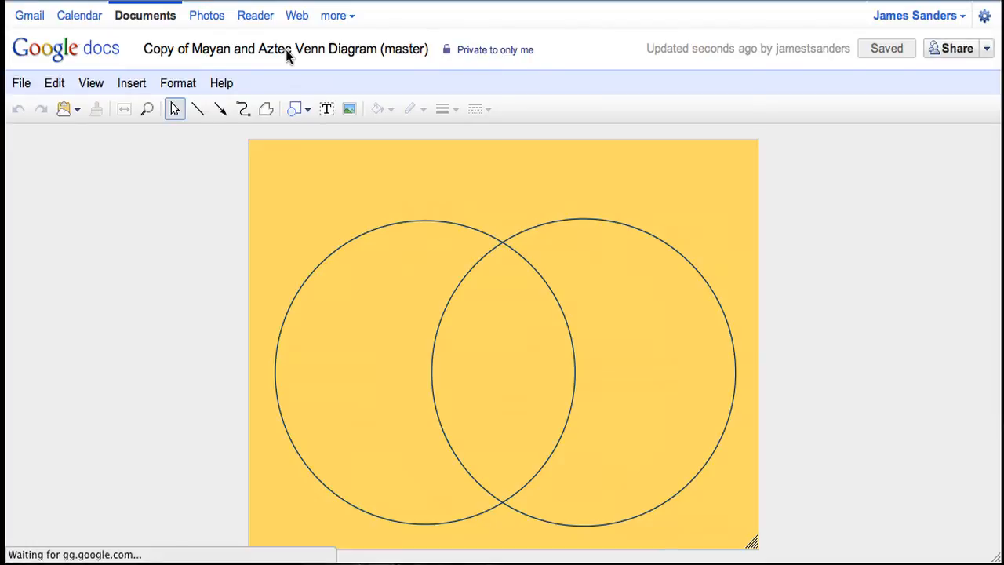
Step: Rename the copy to 'Mayan and Aztec Venn Diagram (Student Name)'
left_click(285, 49)
type("Mayan and Aztec Venn Diagram (Student Name)")
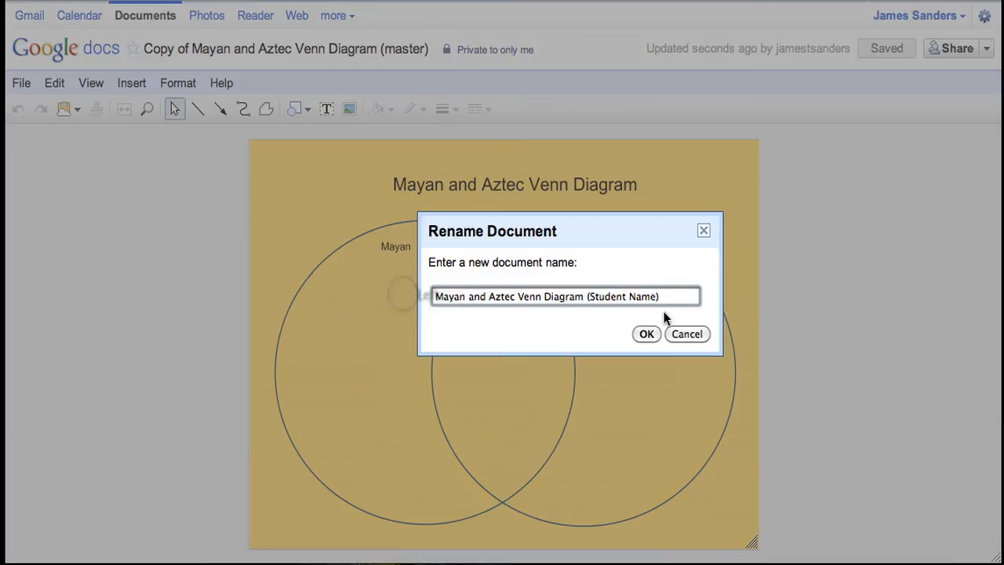
left_click(646, 332)
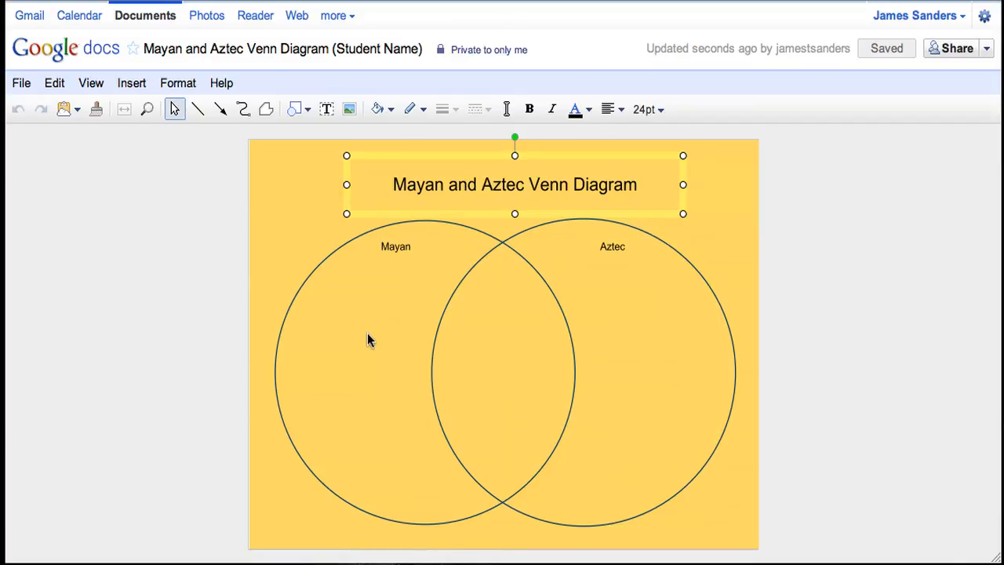
Step: Type 'Write fact 1' in the Mayan and Aztec circles and 'Write fact here' in the overlap
double_click(368, 332)
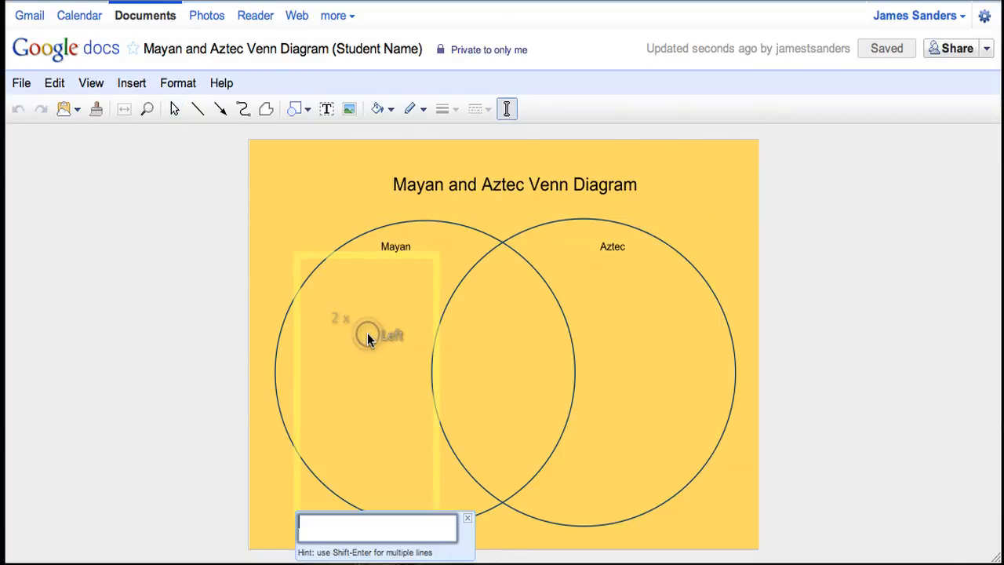
type("Write")
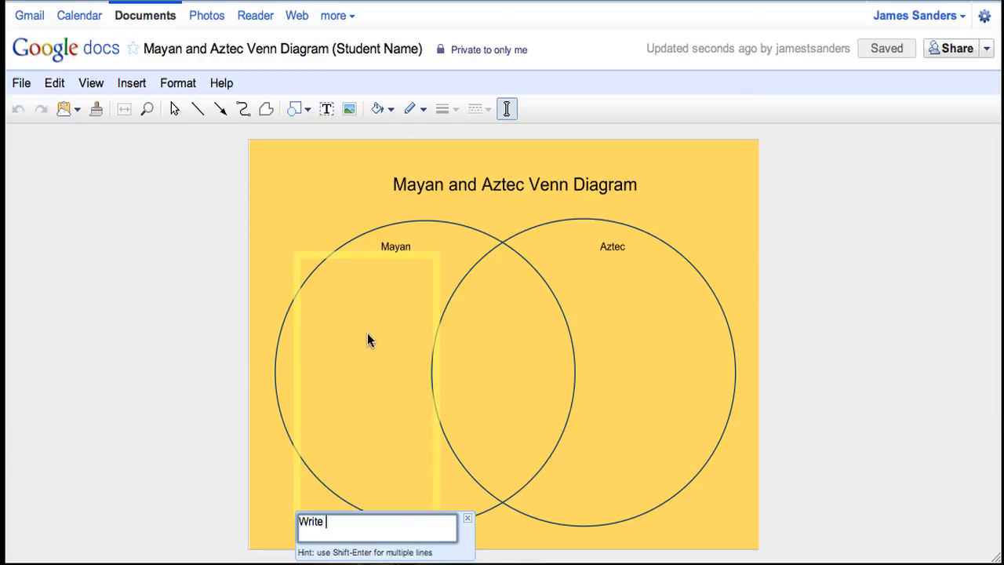
type("fact 1")
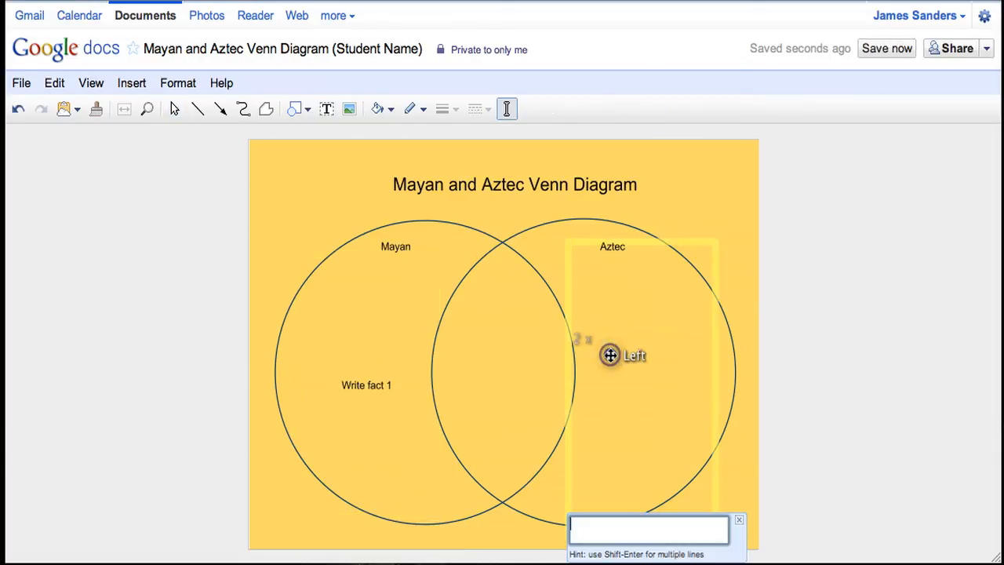
type("Write fact 1")
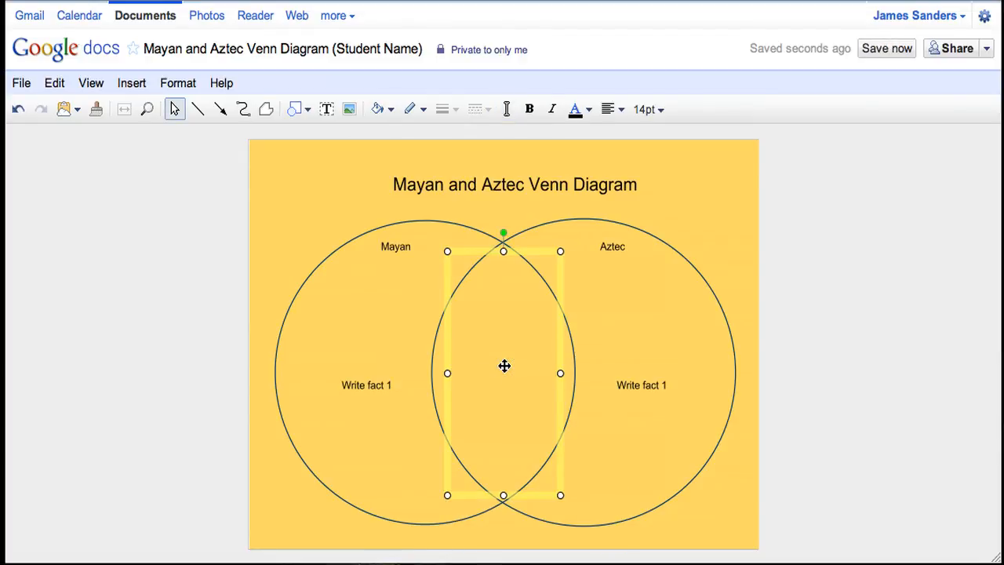
type("Write fact here")
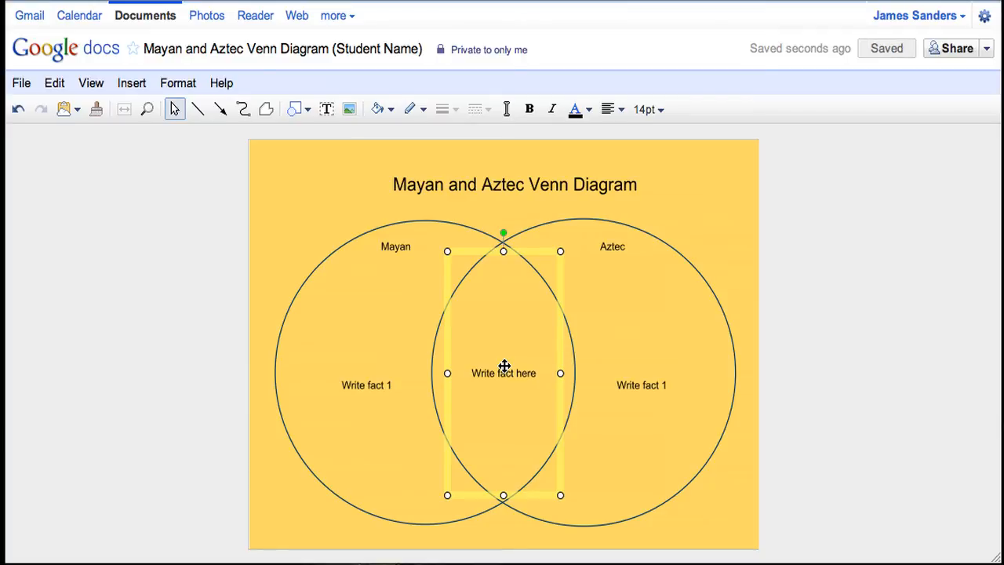
mouse_move(722, 259)
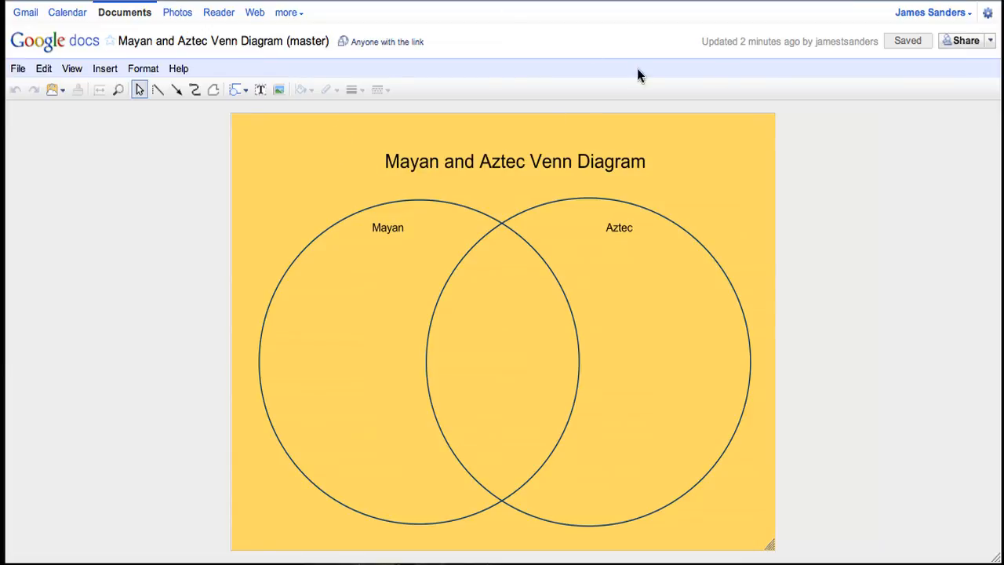
mouse_move(975, 88)
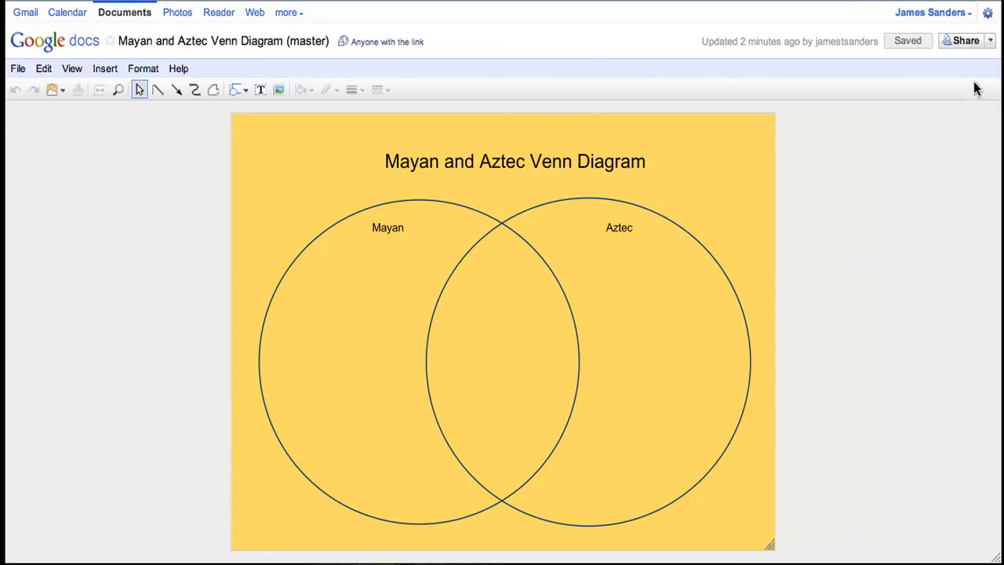
Step: Publish the master drawing to the web and take the Medium-size embed code
left_click(966, 40)
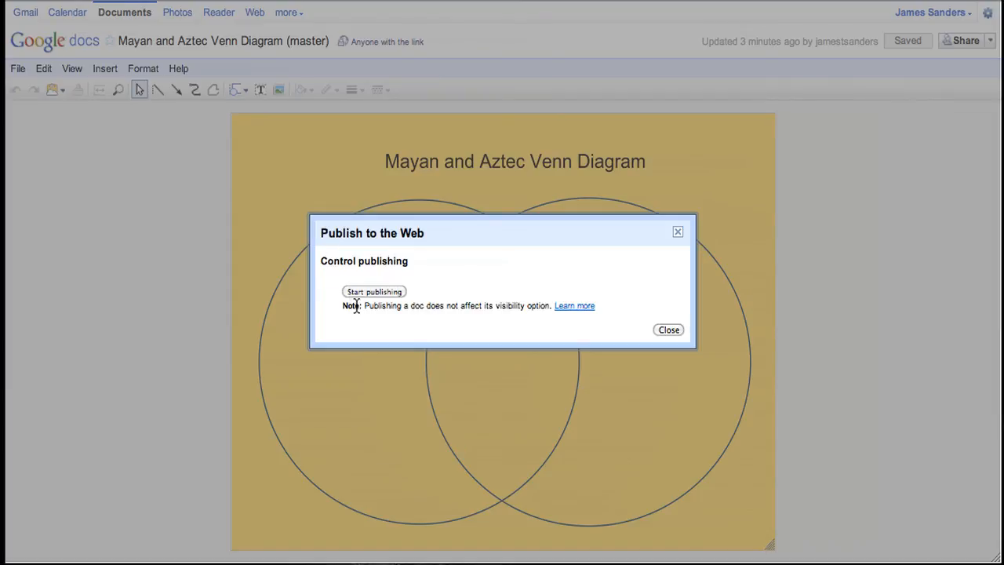
left_click(373, 290)
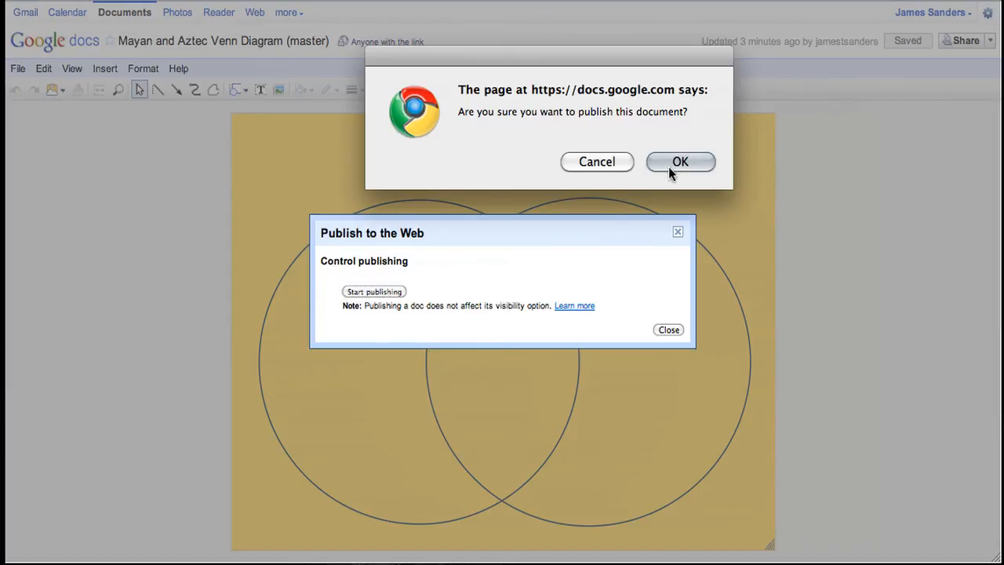
left_click(681, 162)
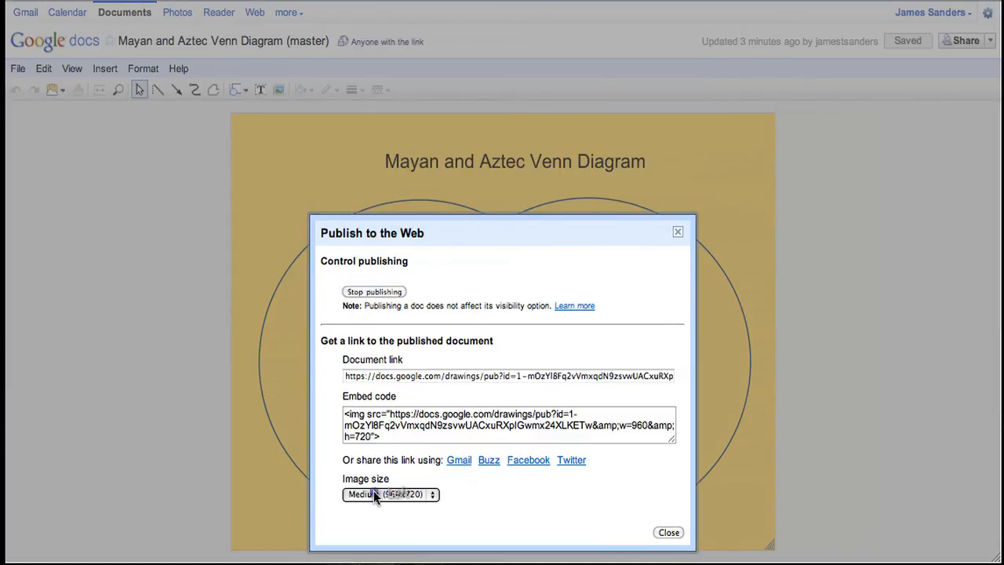
left_click(388, 494)
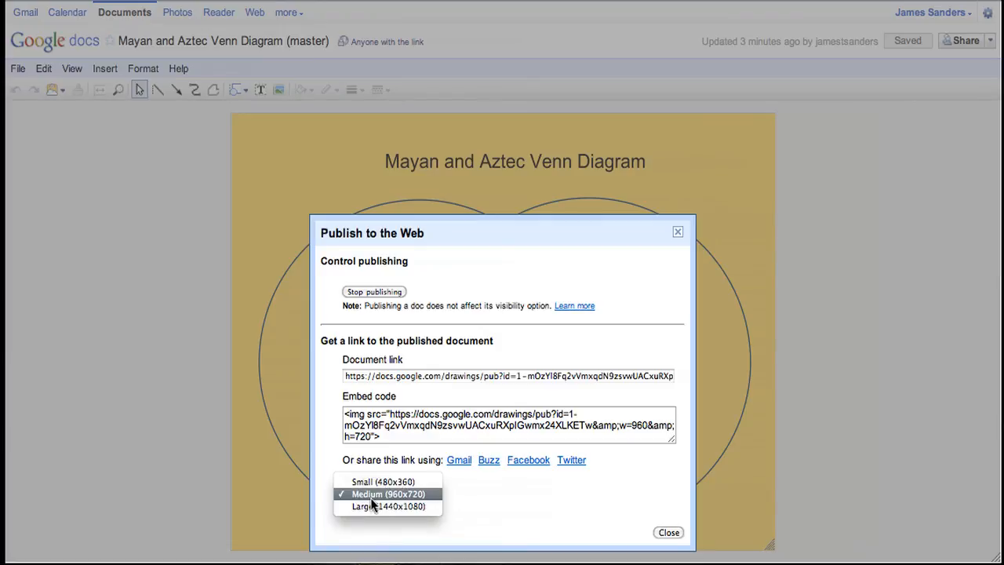
left_click(388, 492)
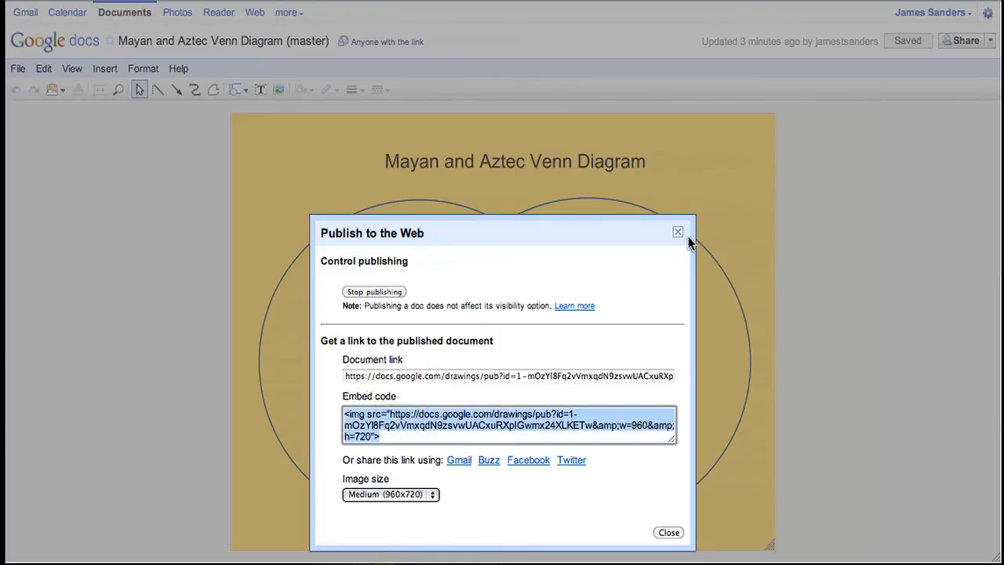
left_click(677, 233)
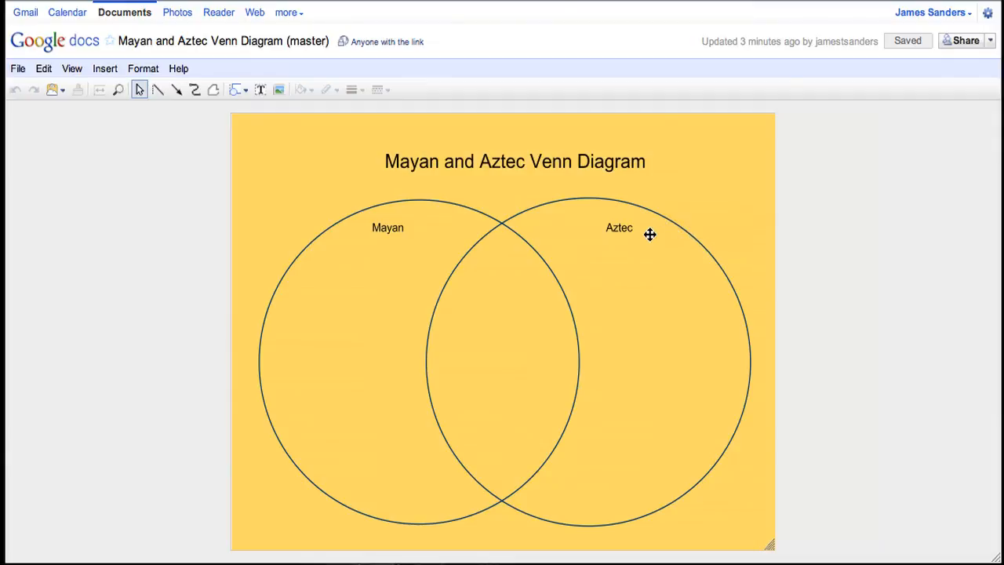